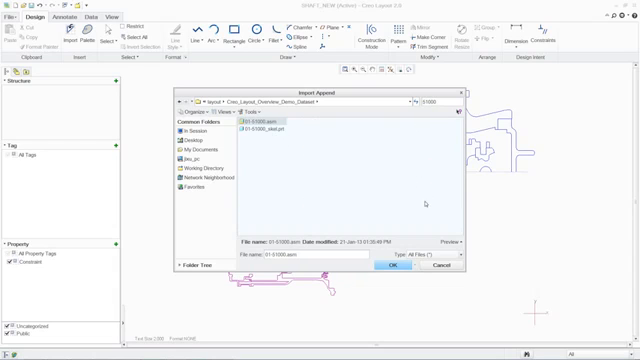
Step: Import the 01-51000 assembly to reach its cross-section choices
{"action": "left_click", "coordinate": [384, 266]}
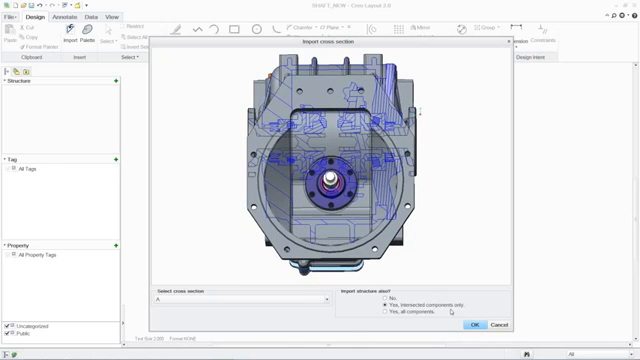
Step: Import cross section A of 01-51000 with intersected components only
{"action": "left_click", "coordinate": [470, 324]}
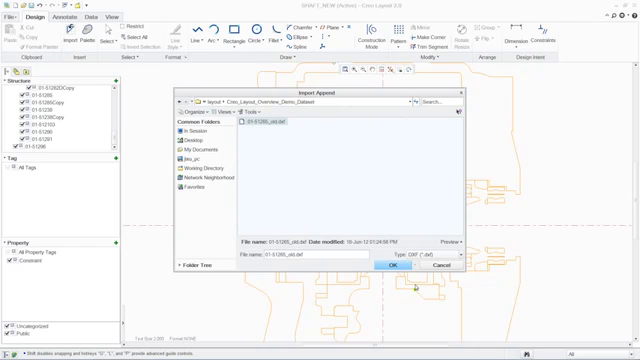
Step: Import the 01-51265_old.dxf drawing into the layout
{"action": "left_click", "coordinate": [410, 265]}
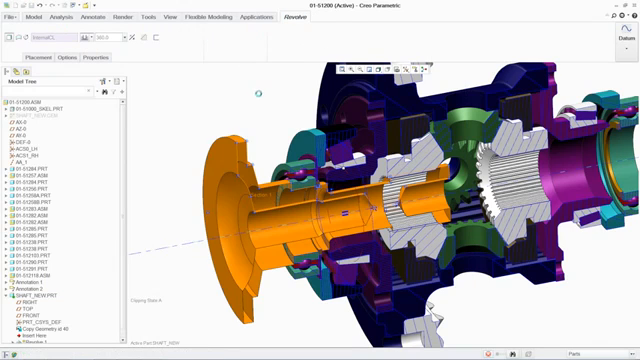
Step: Complete the revolve, then assemble shaft_new.prt fully constrained into 01-51200
{"action": "left_click", "coordinate": [18, 8]}
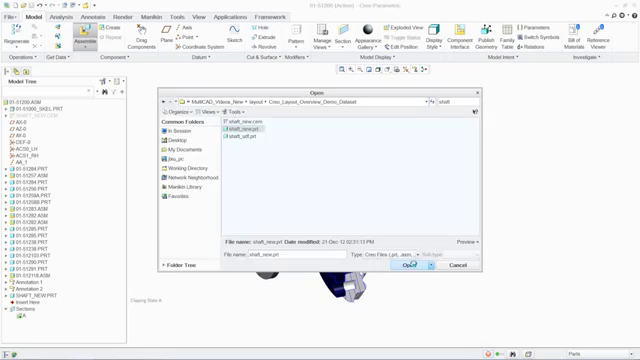
{"action": "left_click", "coordinate": [391, 265]}
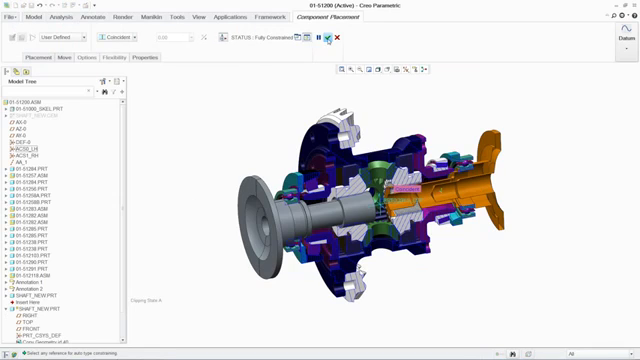
{"action": "left_click", "coordinate": [341, 37]}
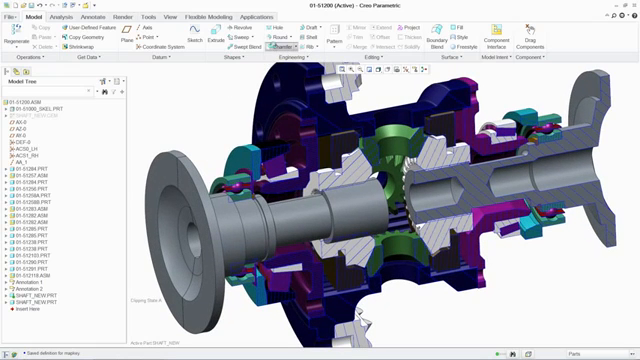
{"action": "left_click", "coordinate": [285, 42]}
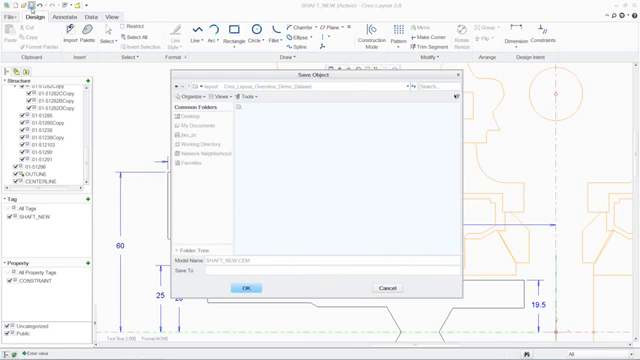
Step: Save the shaft layout under the name SHAFT_NEW.CEM
{"action": "left_click", "coordinate": [243, 288]}
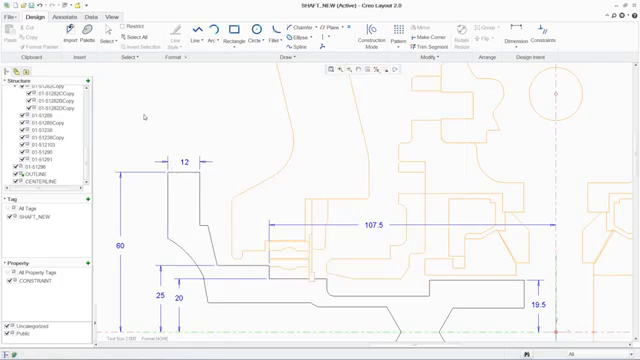